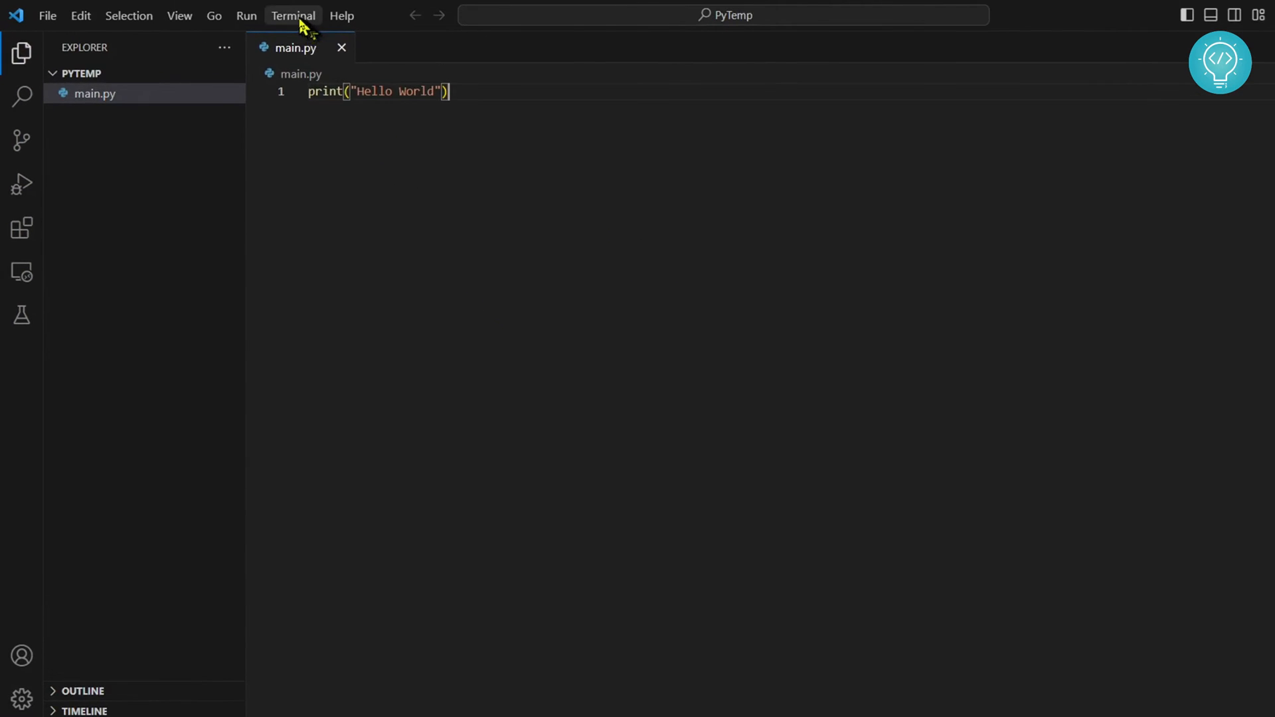
Open a new PowerShell terminal from the Terminal menu.
click(293, 15)
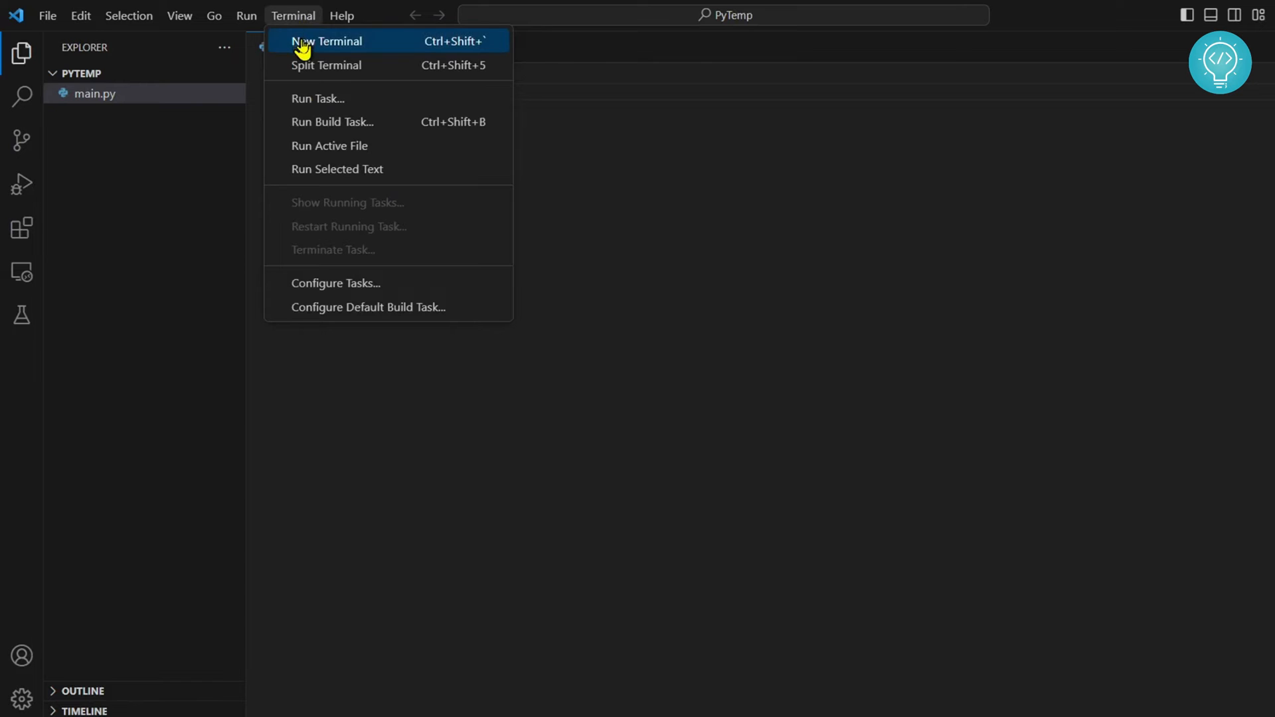
click(328, 40)
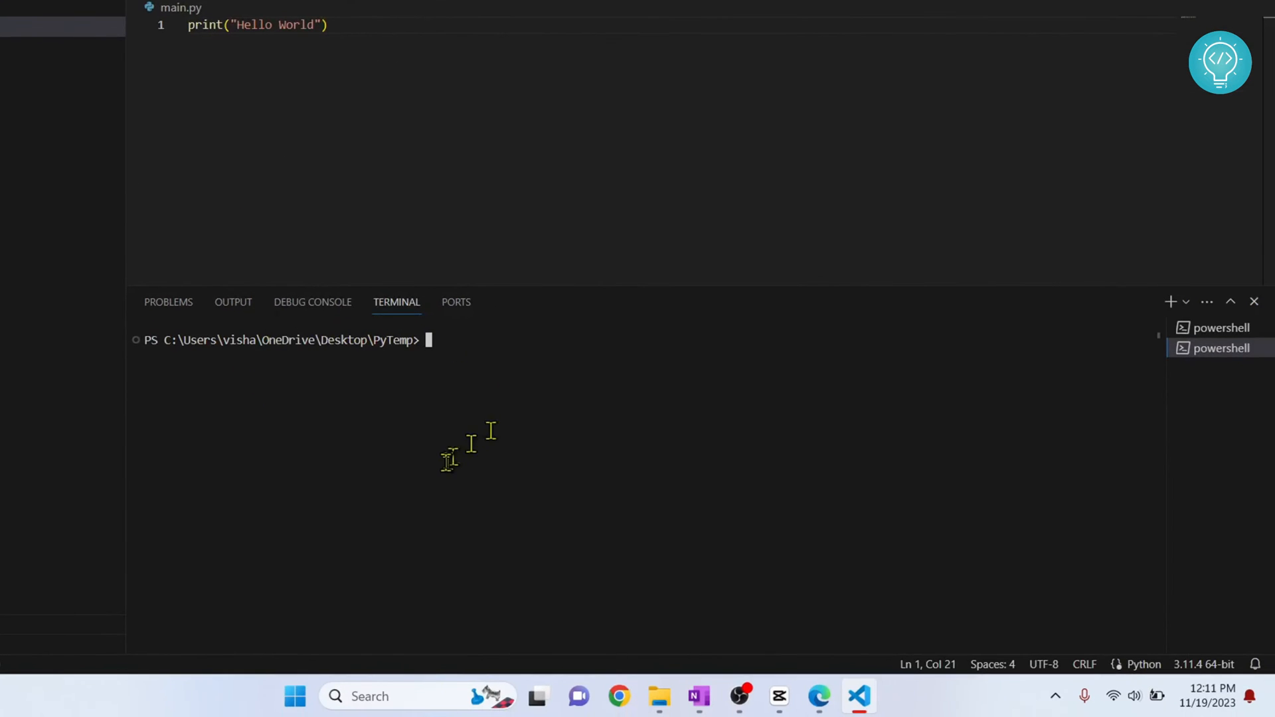
Enter the command 'python -m pip install --upgrade pip' at the terminal prompt.
text(p)
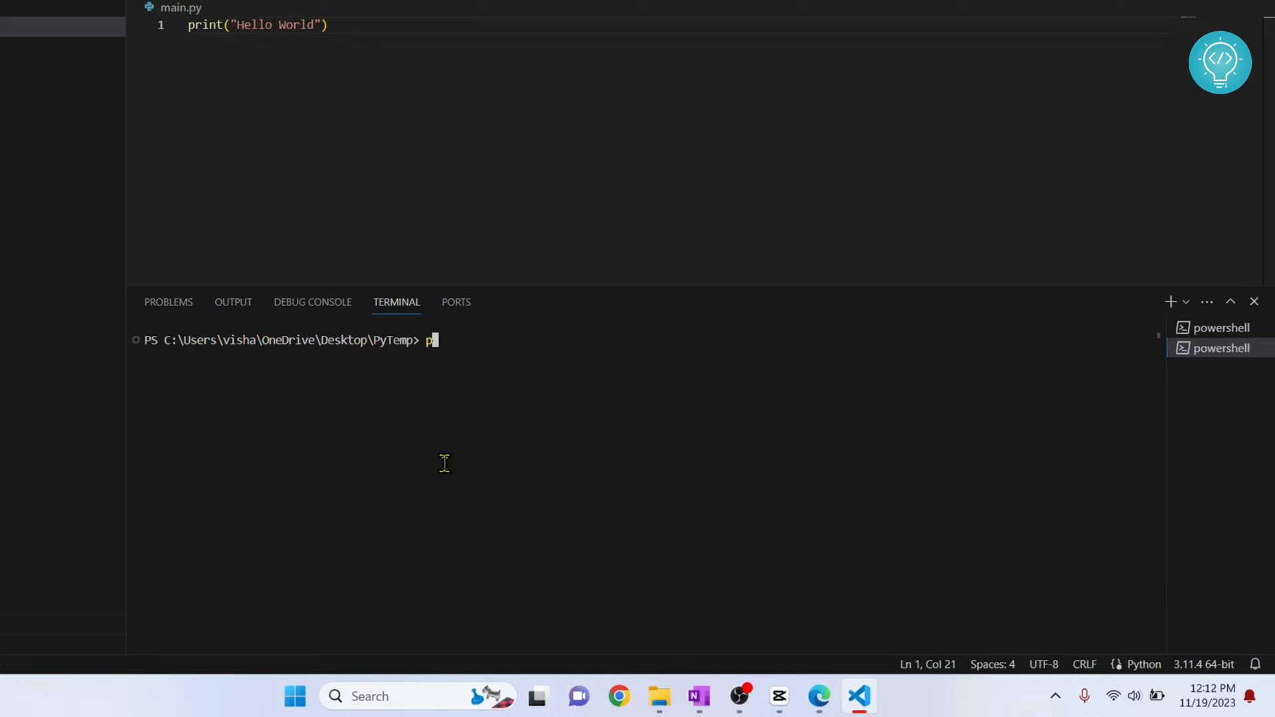
text(ython -m)
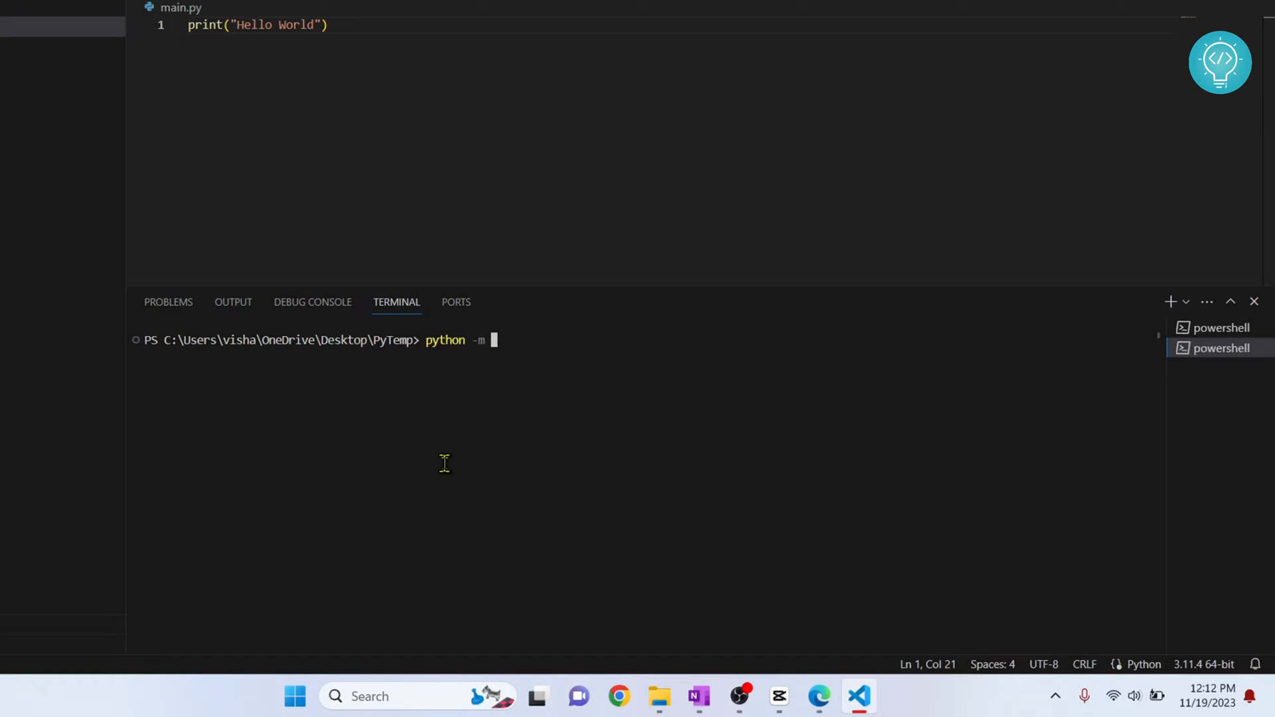
text(pip install)
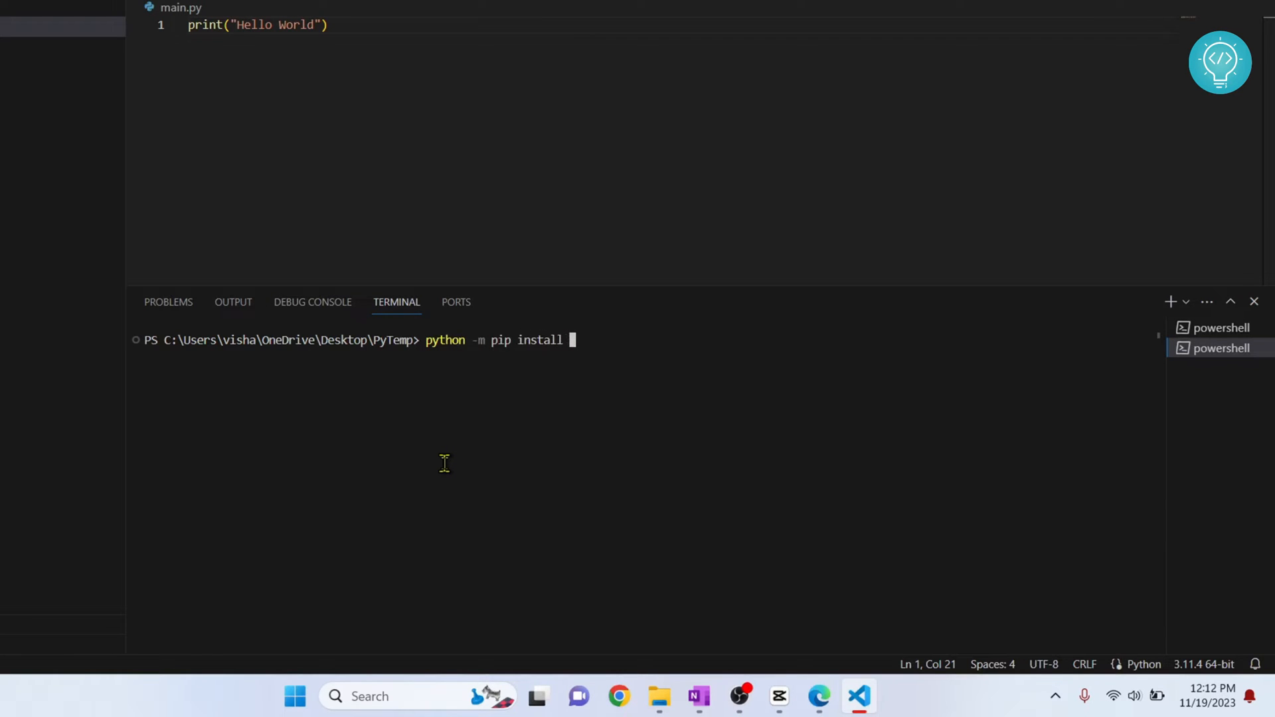
text(--upgr)
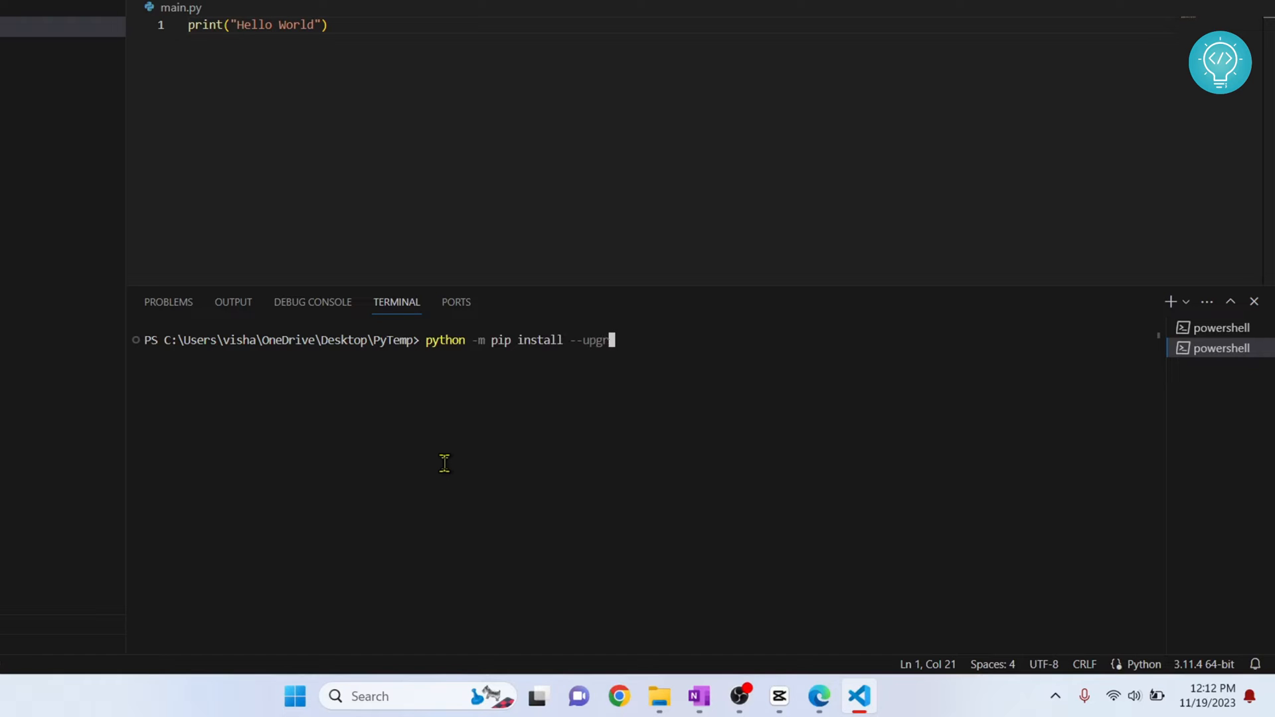
text(de)
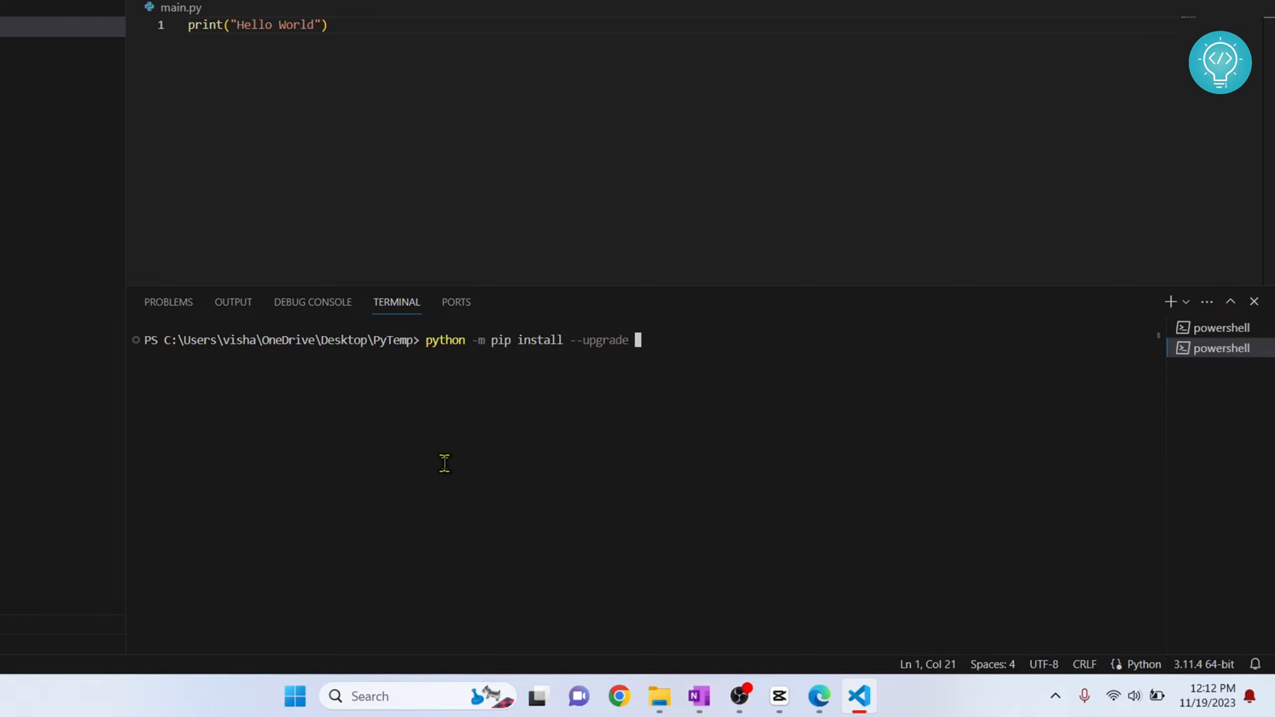
text(pip)
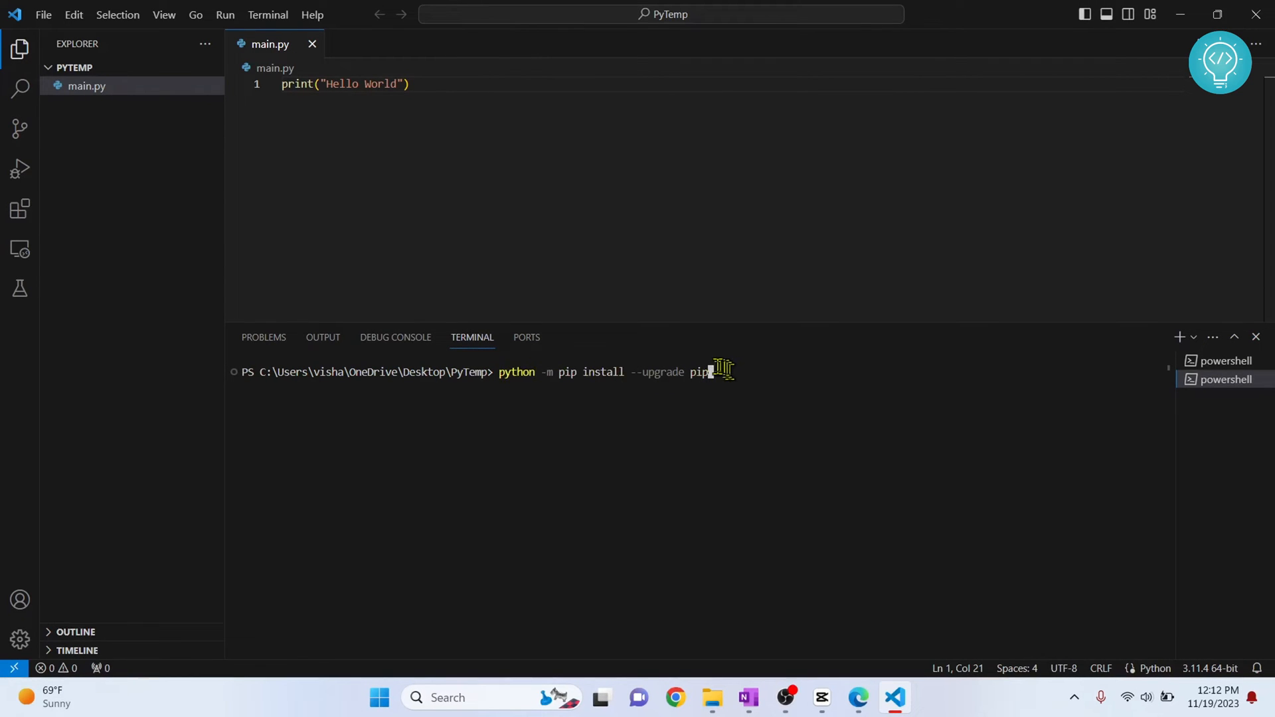
mouse_move(732, 376)
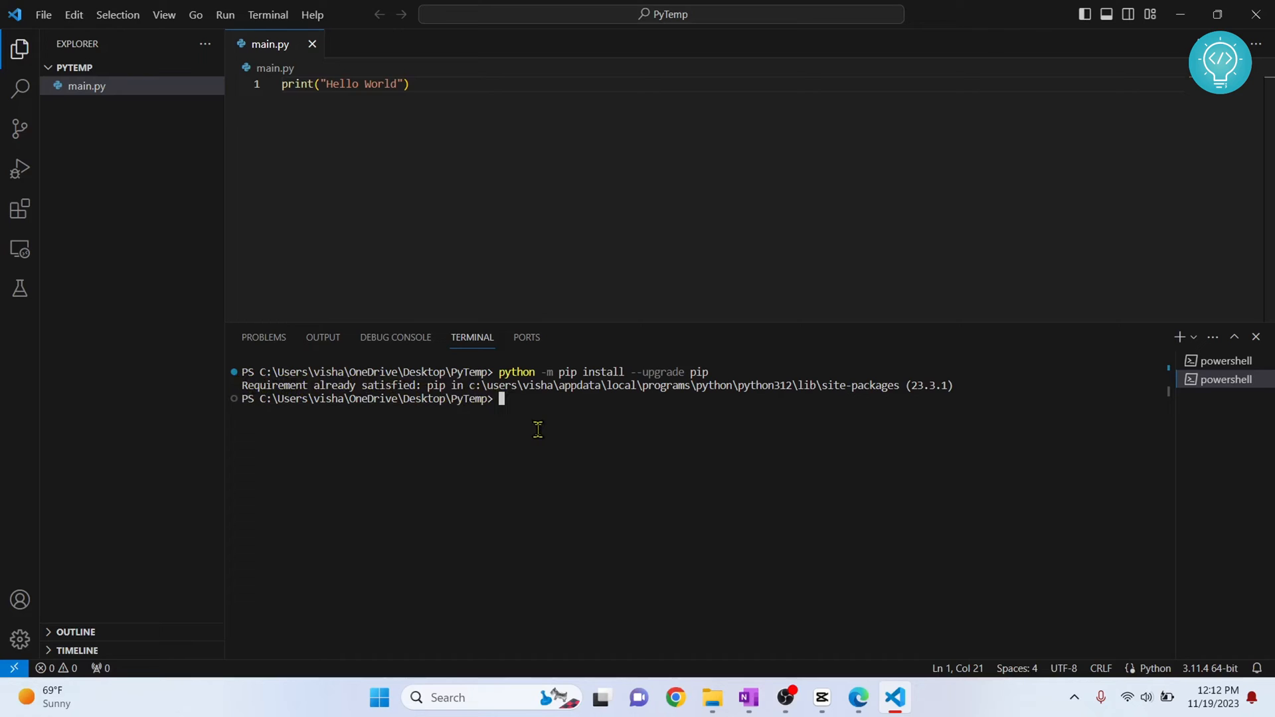
Enter 'python -m pip --version' at the terminal prompt.
text(pyth)
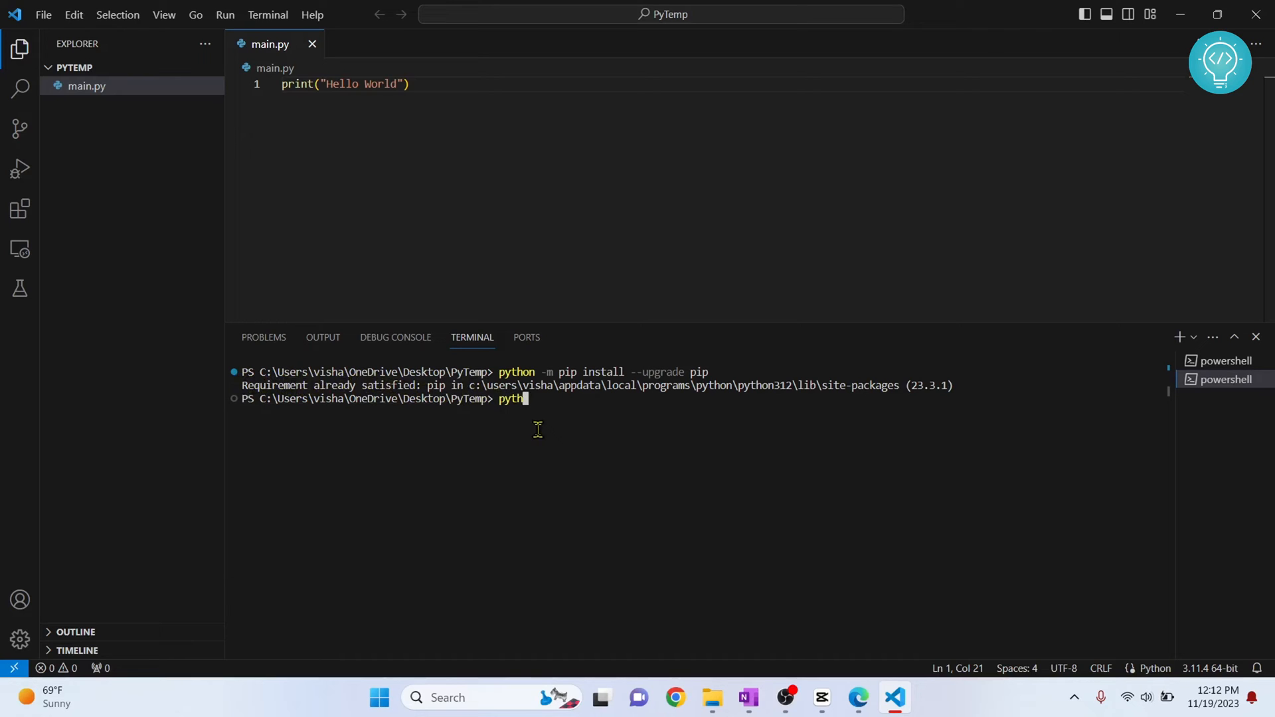
text(on -m pip)
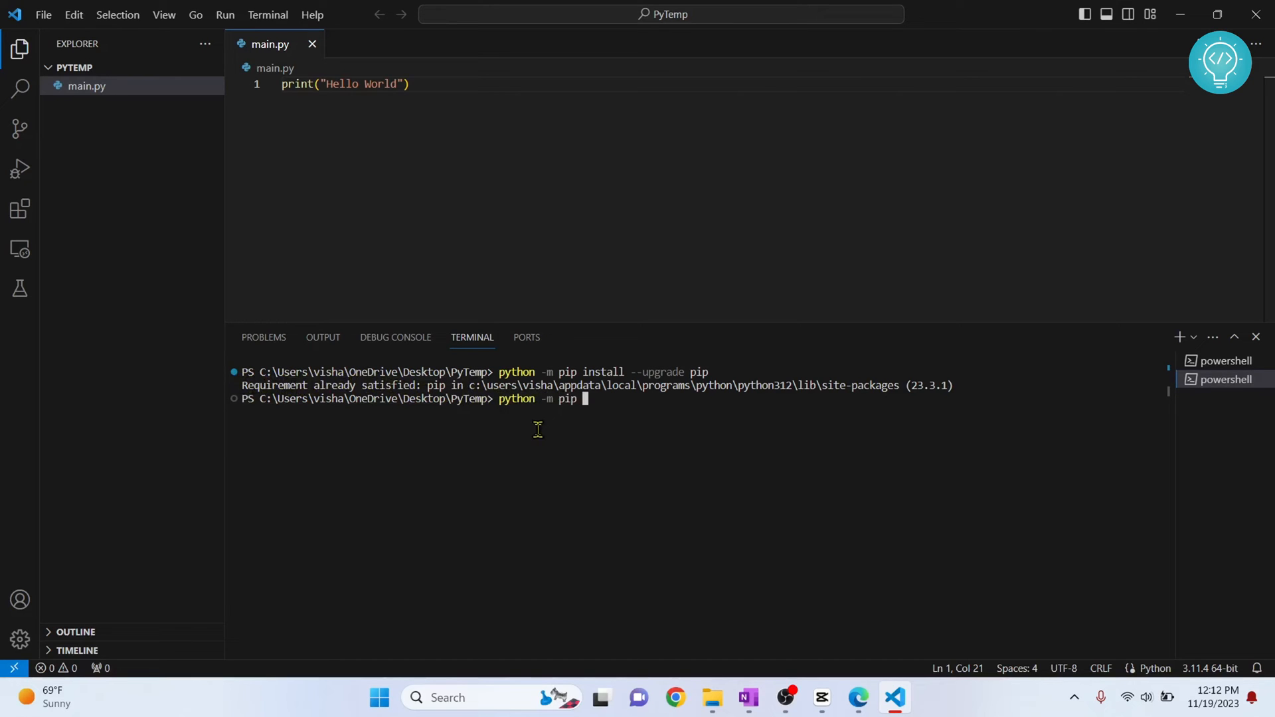
text(--version)
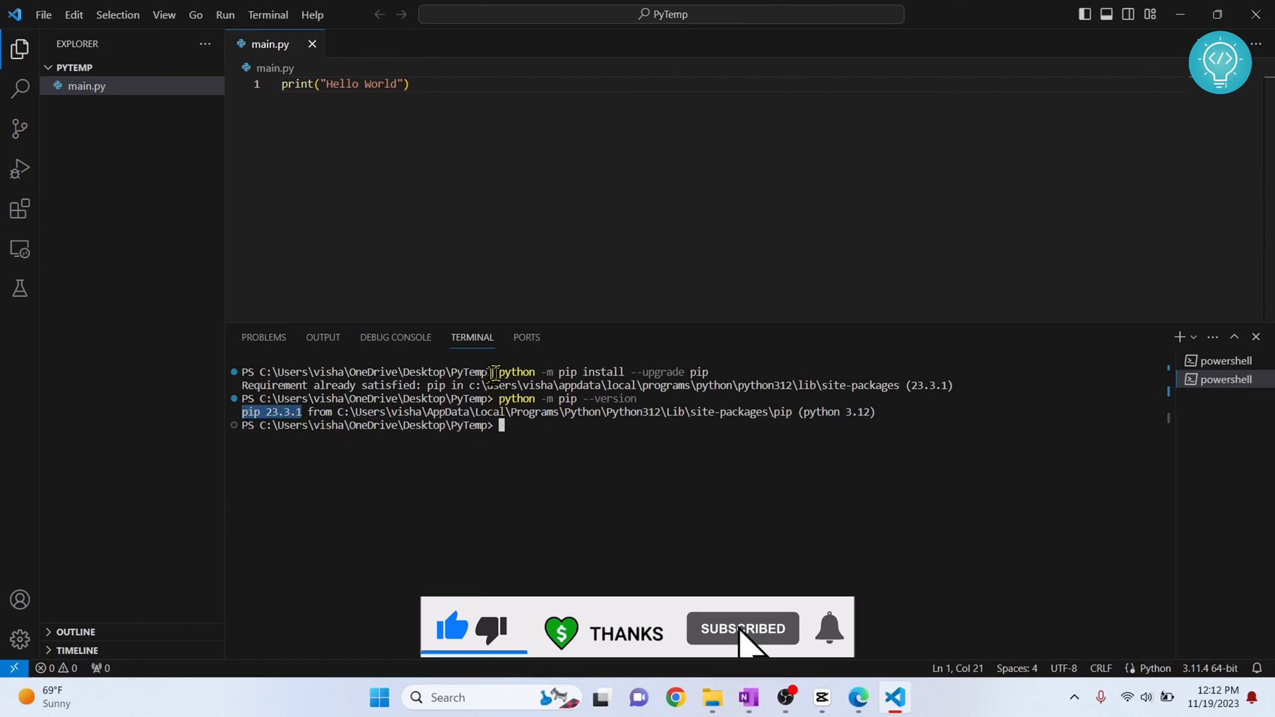
Highlight the earlier pip upgrade command in the terminal output.
drag(497, 372, 726, 372)
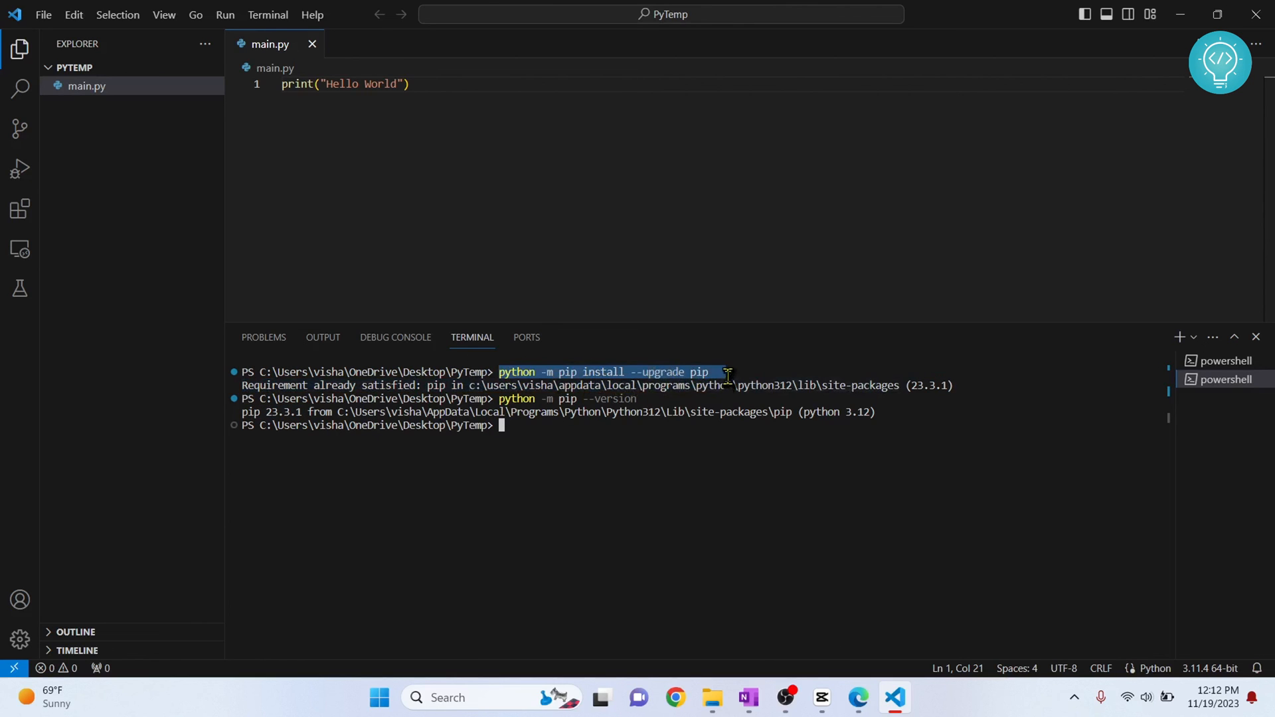